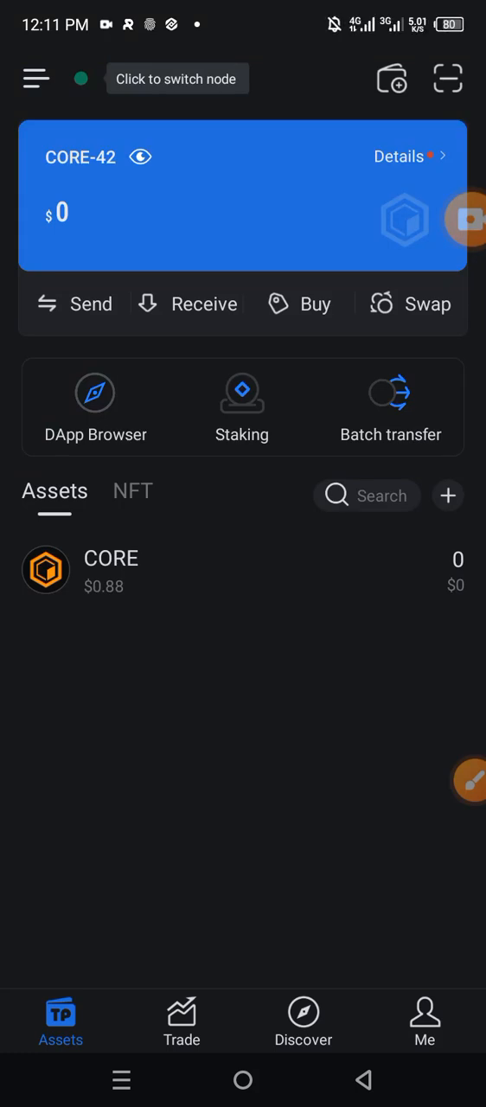
# Step: Show CORE-42's receiving address and copy it to the clipboard
pyautogui.click(469, 781)
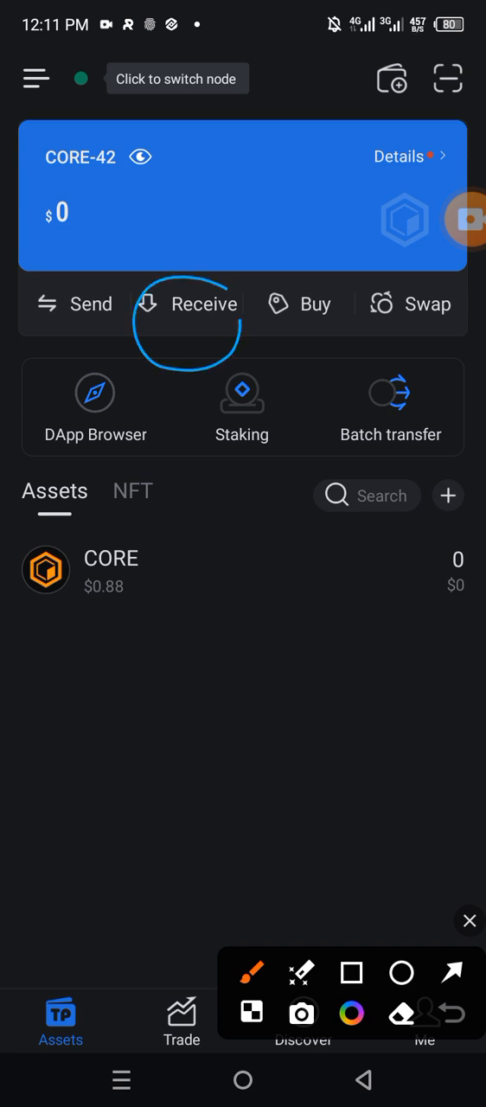
pyautogui.click(188, 304)
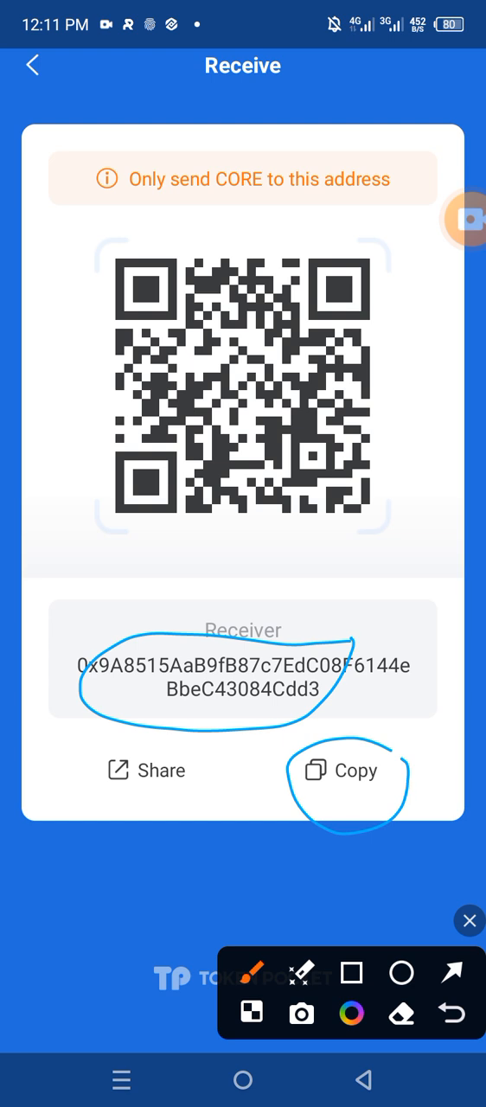
pyautogui.moveTo(463, 717); pyautogui.dragTo(415, 792)
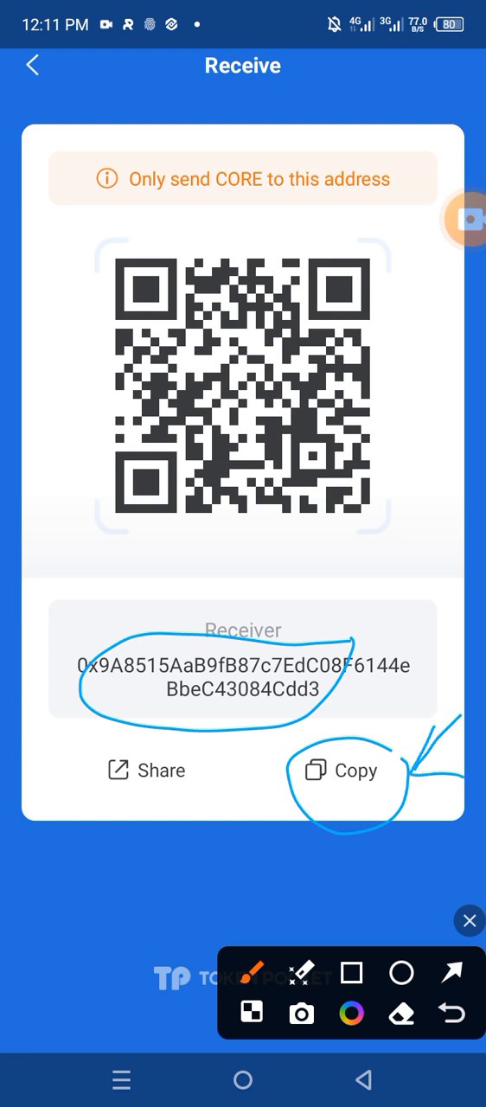
pyautogui.click(355, 771)
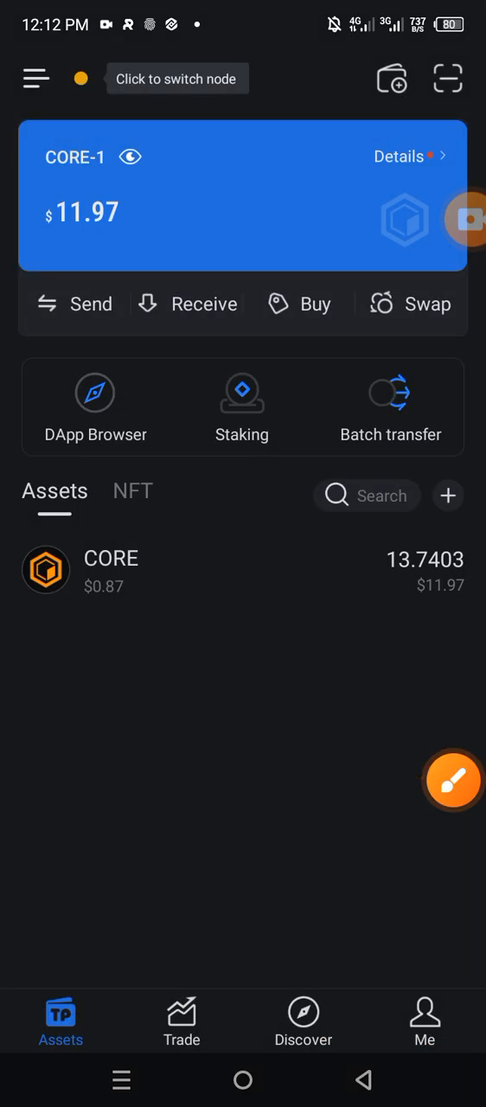
# Step: Open a blank CORE transfer form from CORE-1 via Send and Transfer
pyautogui.click(453, 780)
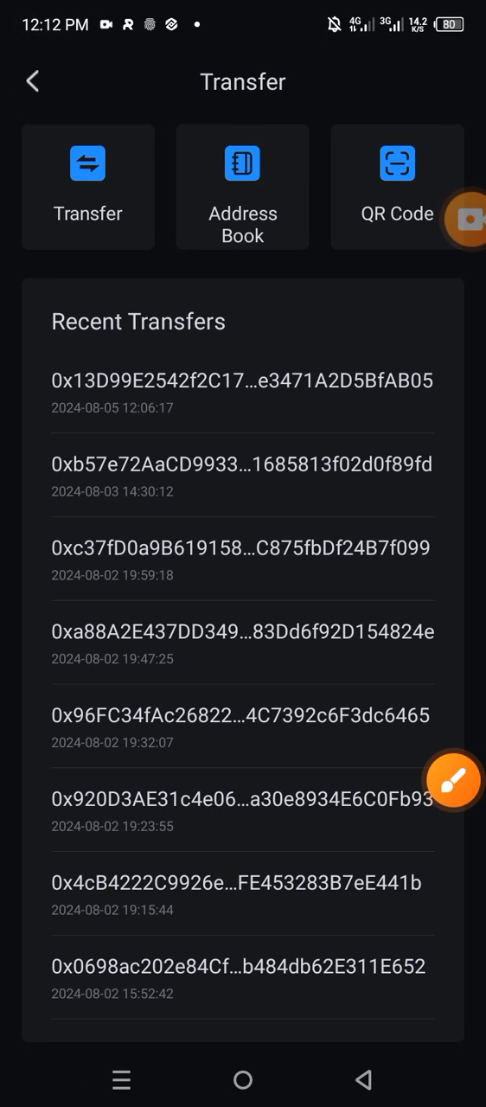
pyautogui.click(453, 779)
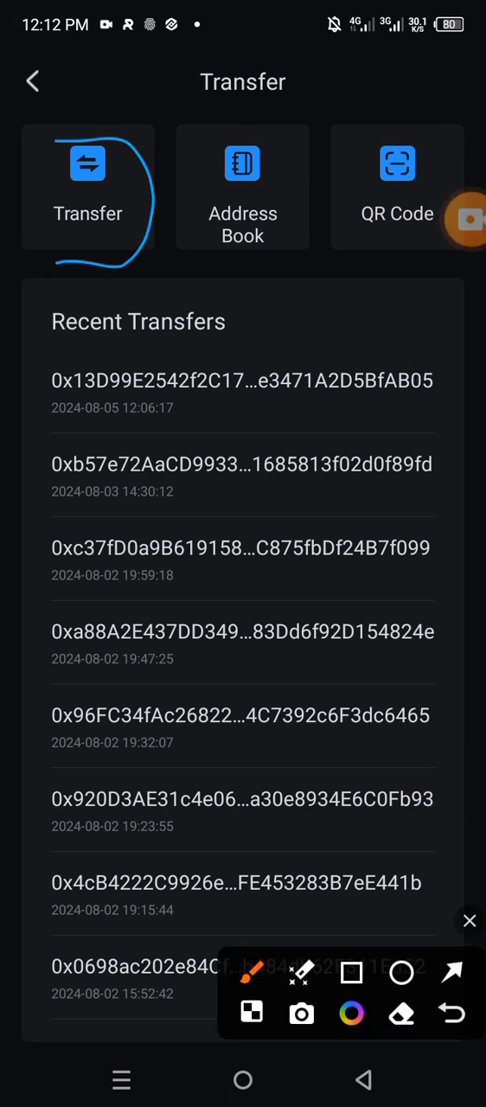
pyautogui.click(88, 188)
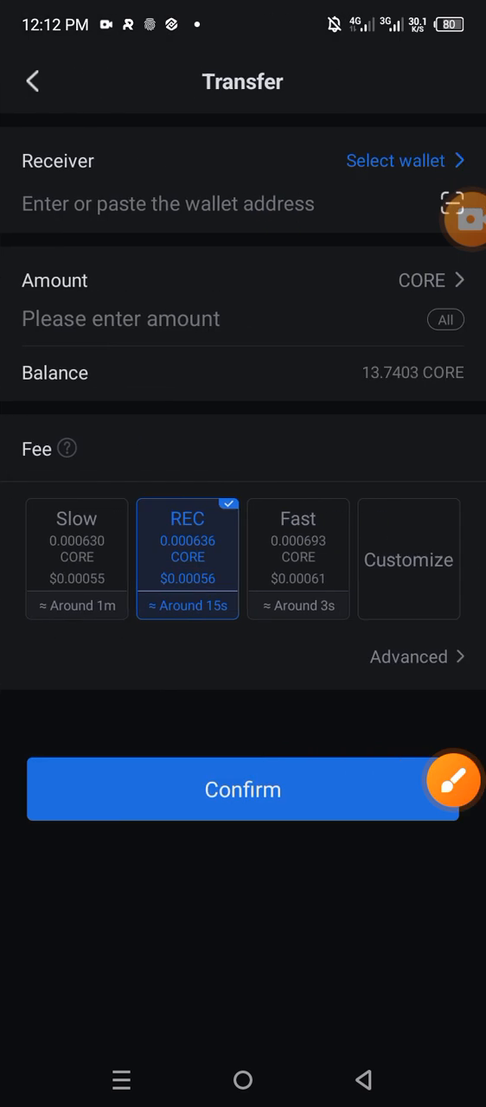
# Step: Paste the CORE-42 address as receiver and enter 0.0044 CORE as the amount
pyautogui.click(453, 780)
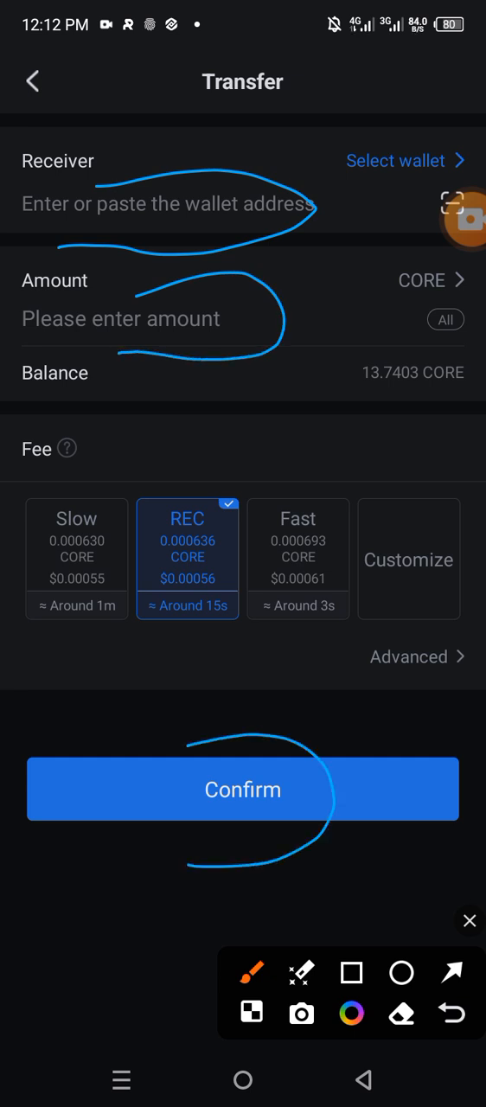
pyautogui.click(169, 203)
pyautogui.write('0.0044')
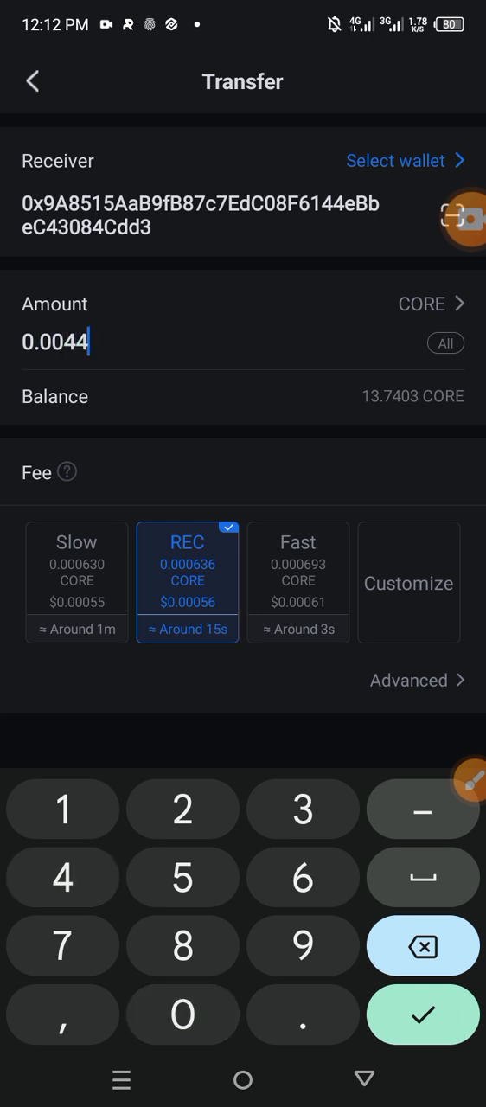
pyautogui.click(423, 1014)
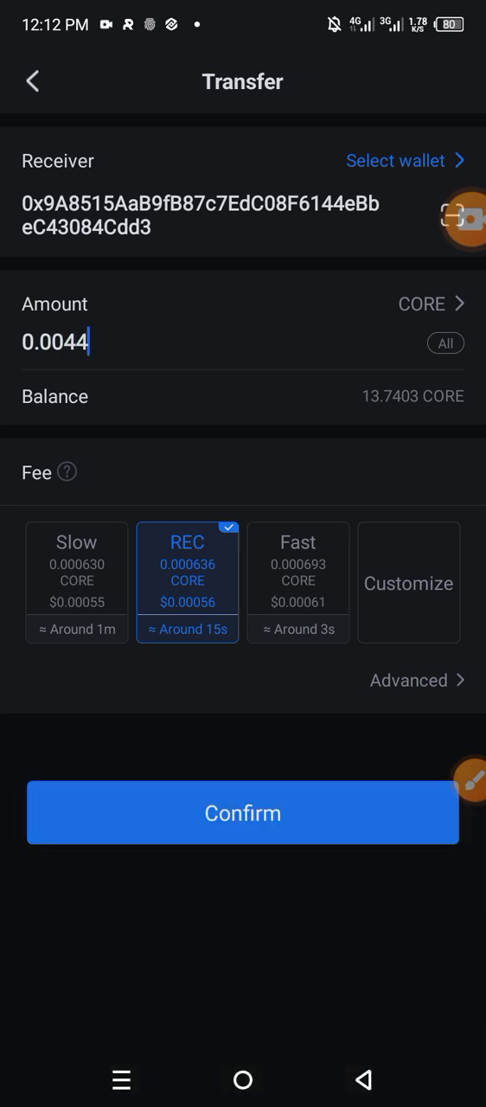
# Step: Confirm the form, accept the safety tips, and approve the 0.0044 CORE payment details
pyautogui.click(243, 812)
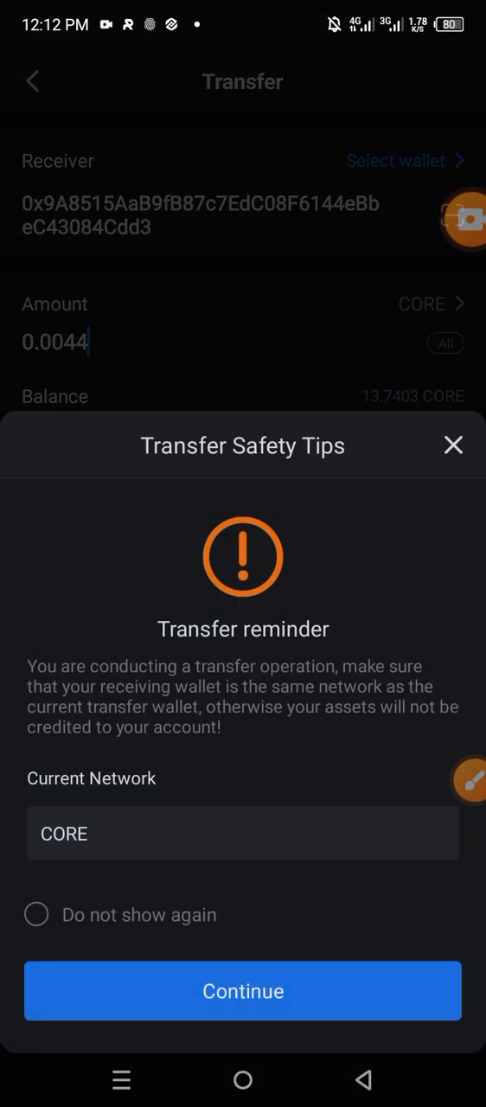
pyautogui.click(243, 990)
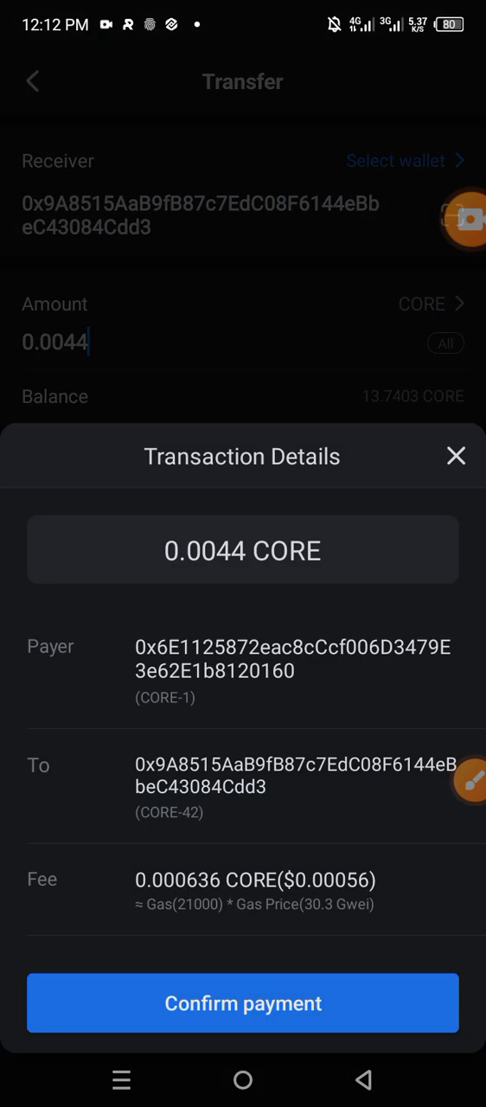
pyautogui.click(243, 1004)
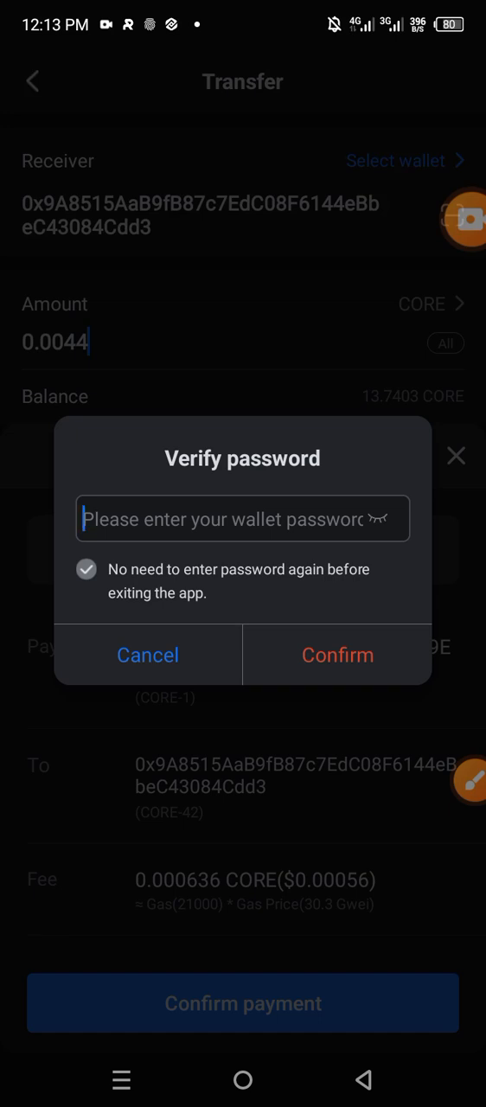
# Step: Enter the wallet password and confirm to submit the transfer, then leave the form
pyautogui.click(242, 518)
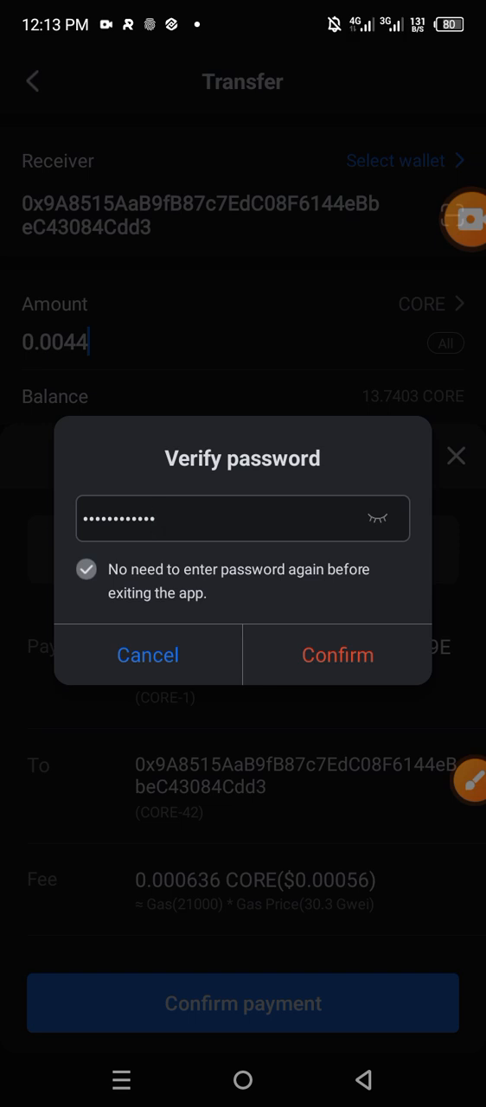
pyautogui.click(337, 654)
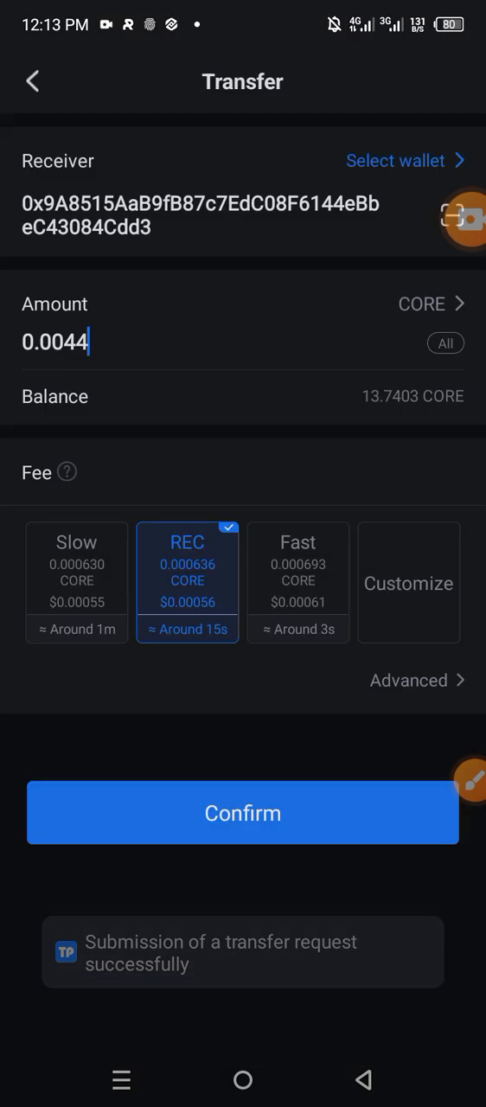
pyautogui.click(242, 813)
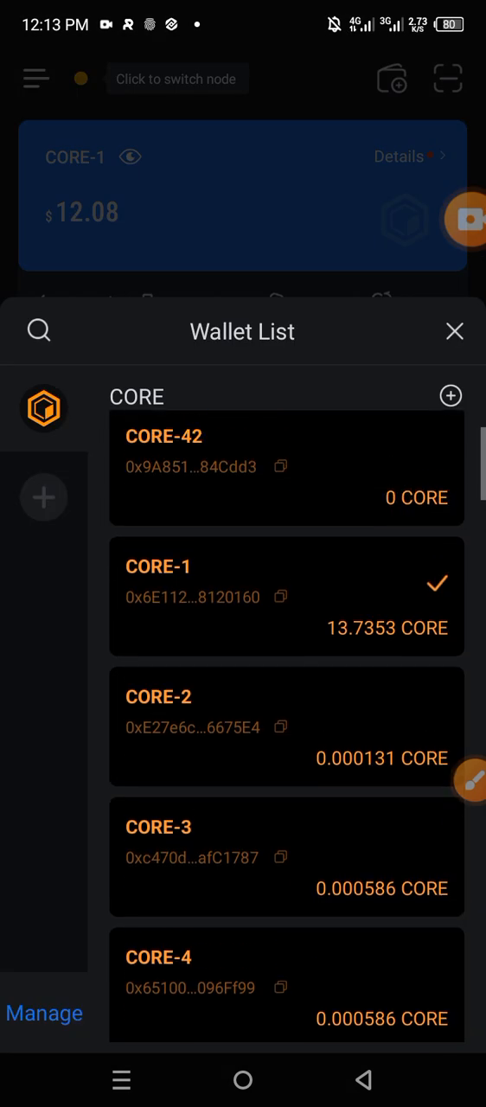
# Step: Select CORE-42 in the wallet list to make it the active wallet
pyautogui.click(286, 467)
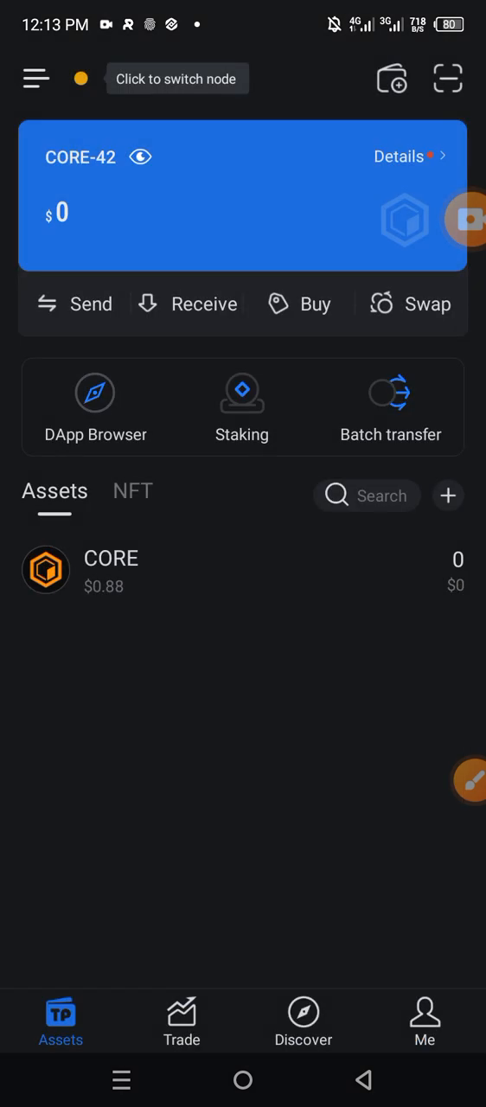